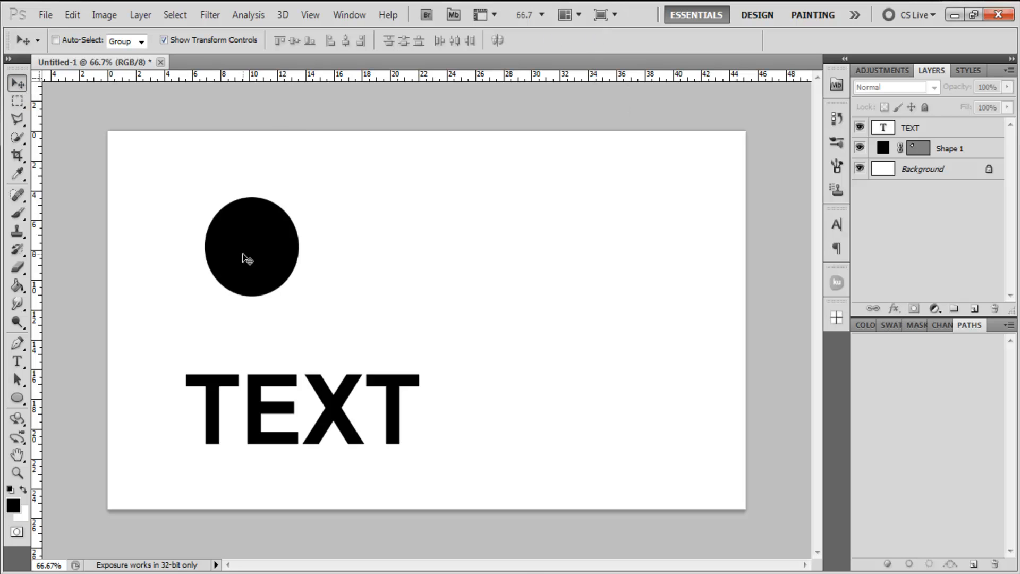
{"action": "mouse_move", "coordinate": [643, 206]}
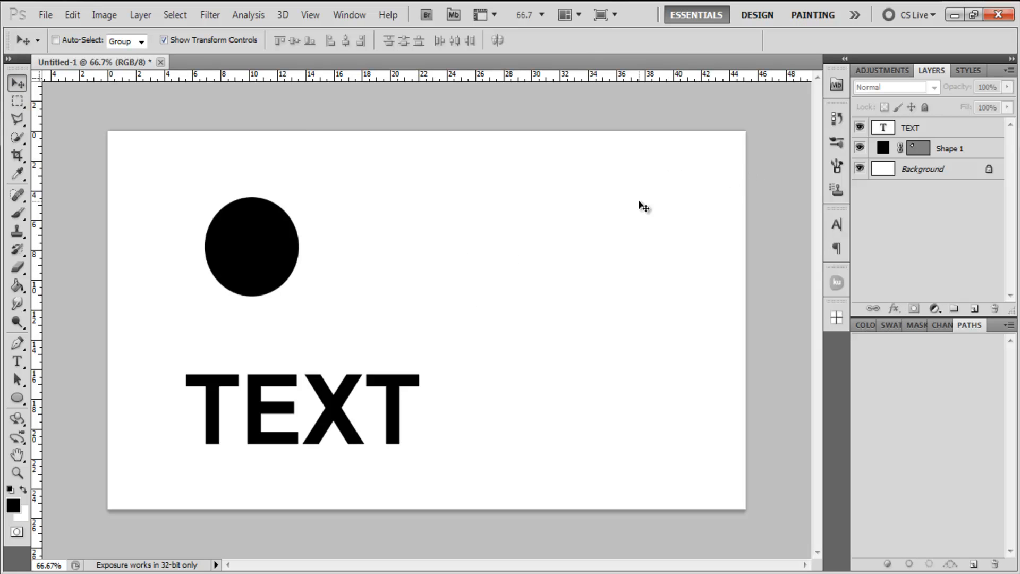
{"action": "mouse_move", "coordinate": [953, 155]}
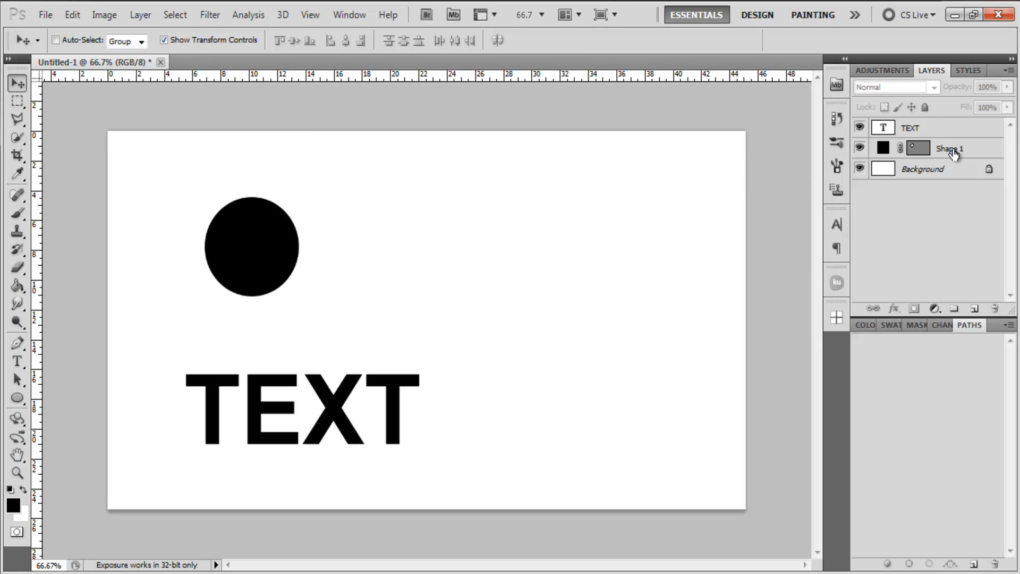
Select the Shape 1 circle layer together with the Background layer
{"action": "left_click", "coordinate": [947, 148]}
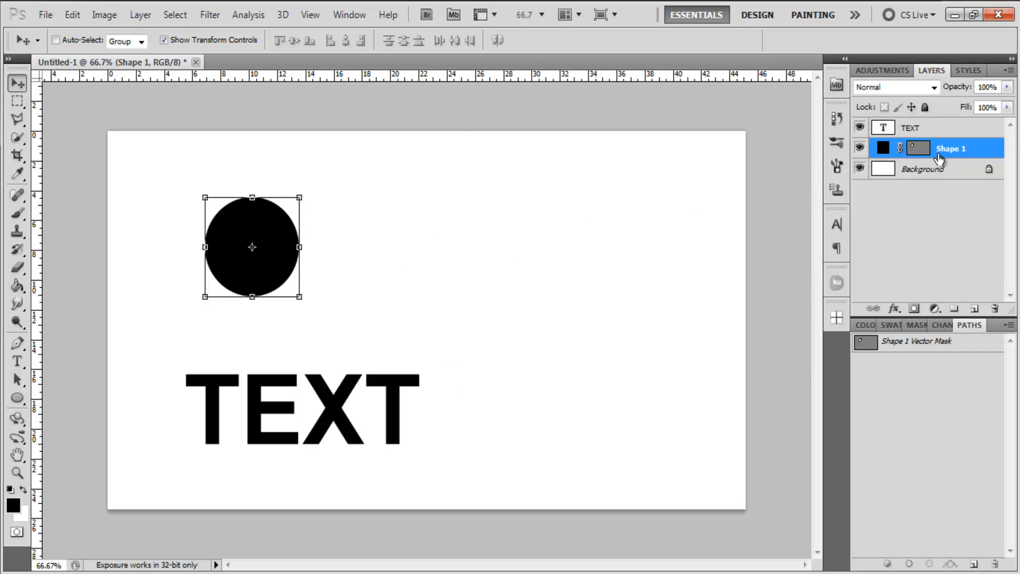
{"action": "mouse_move", "coordinate": [268, 217]}
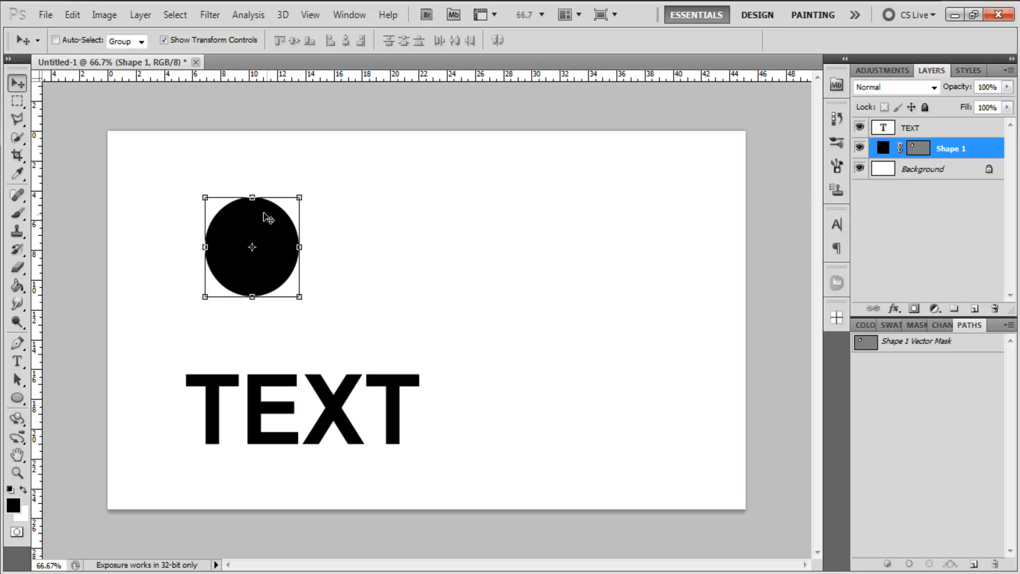
{"action": "mouse_move", "coordinate": [926, 182]}
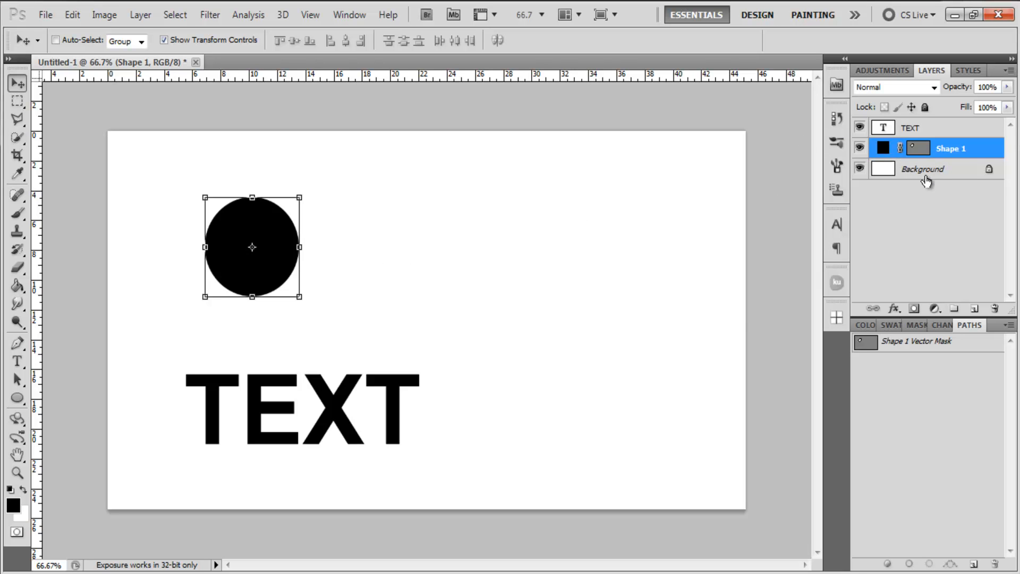
{"action": "left_click", "coordinate": [922, 168]}
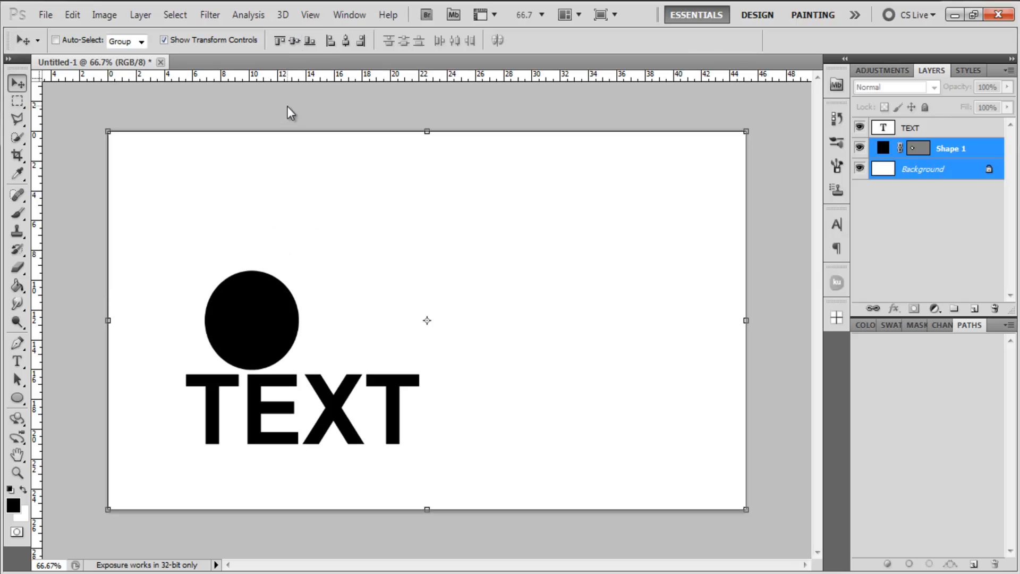
{"action": "mouse_move", "coordinate": [438, 241]}
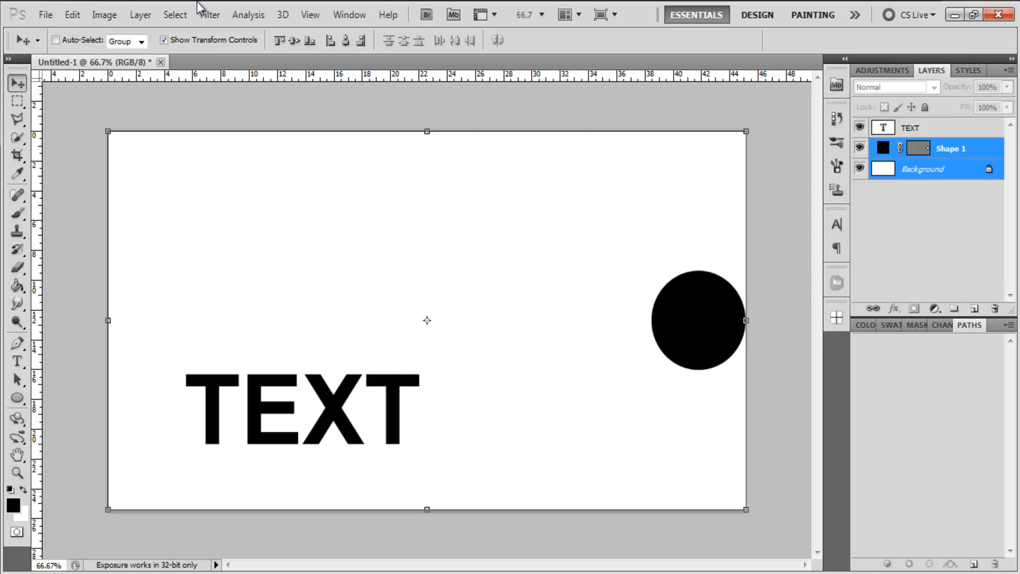
Try aligning the circle left and horizontally centred, then dismiss the locked-layers error
{"action": "left_click", "coordinate": [279, 41]}
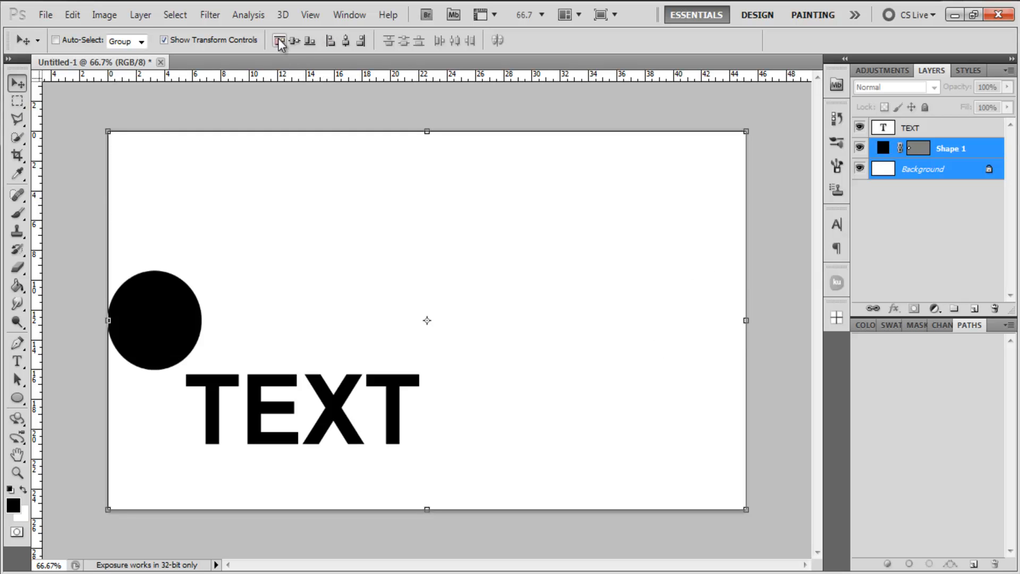
{"action": "left_click", "coordinate": [309, 41]}
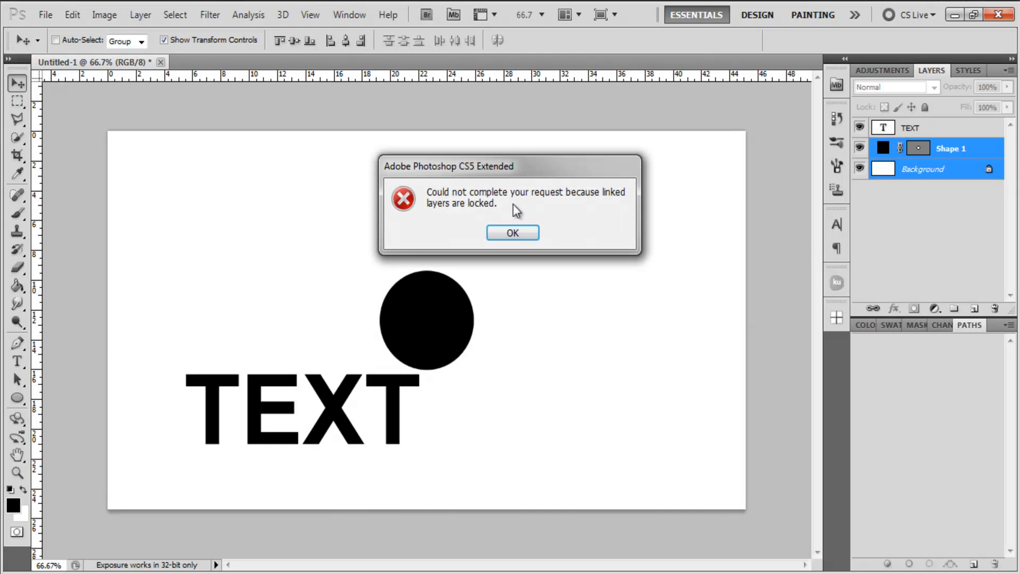
{"action": "left_click", "coordinate": [512, 232]}
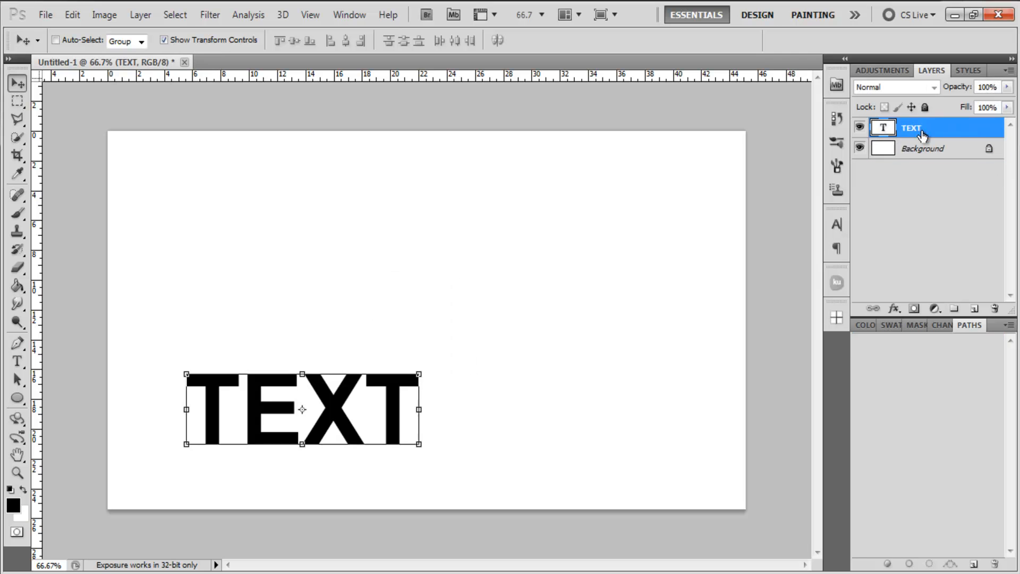
Select TEXT with Background and align the word to the canvas centres
{"action": "left_click", "coordinate": [921, 148]}
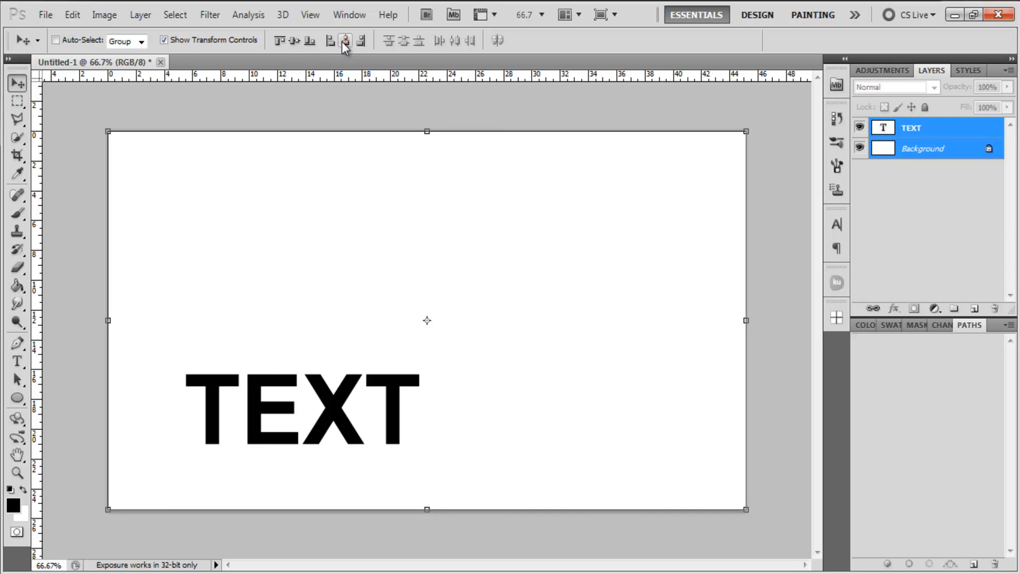
{"action": "left_click", "coordinate": [293, 40]}
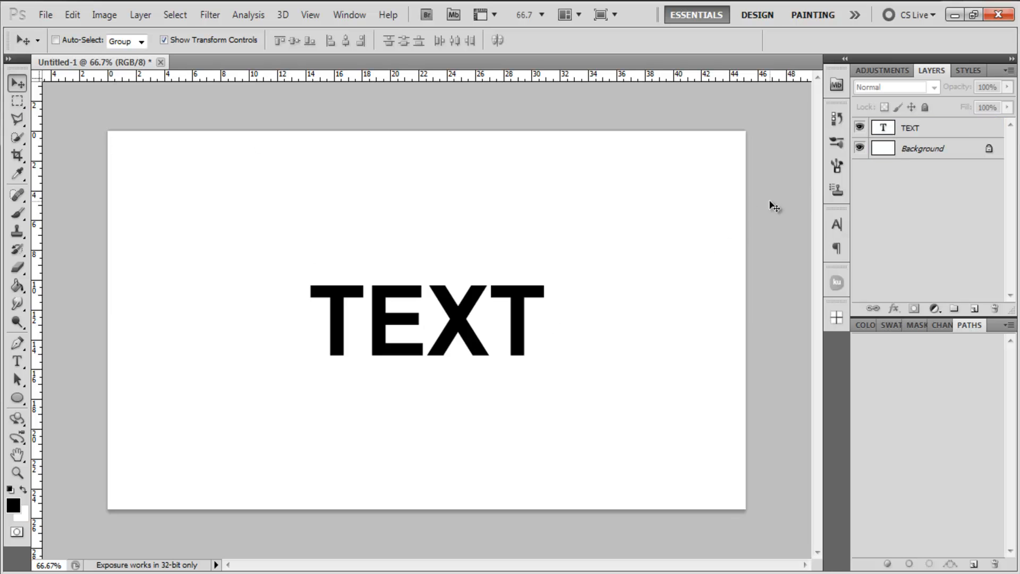
{"action": "mouse_move", "coordinate": [845, 221]}
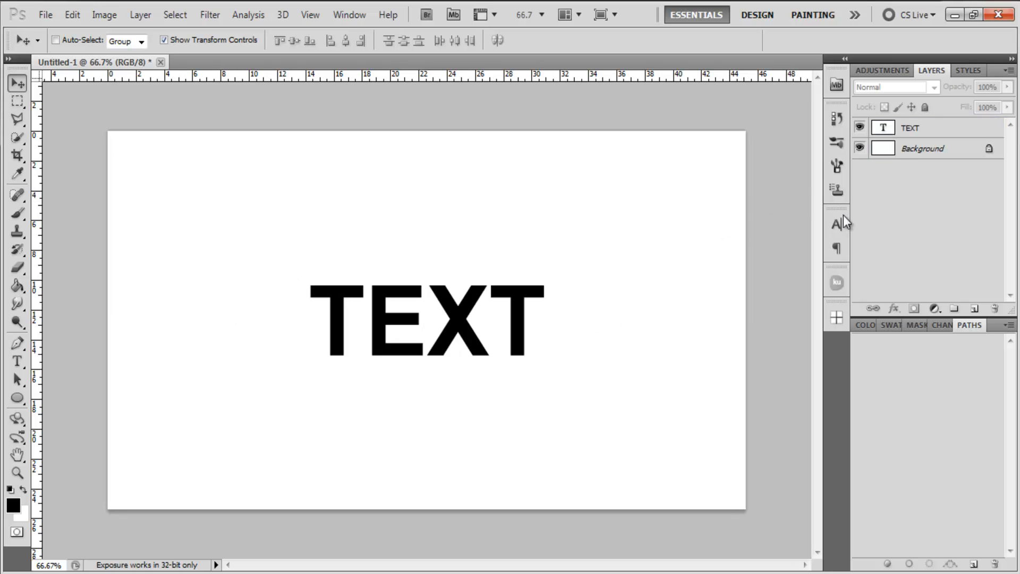
{"action": "mouse_move", "coordinate": [681, 436]}
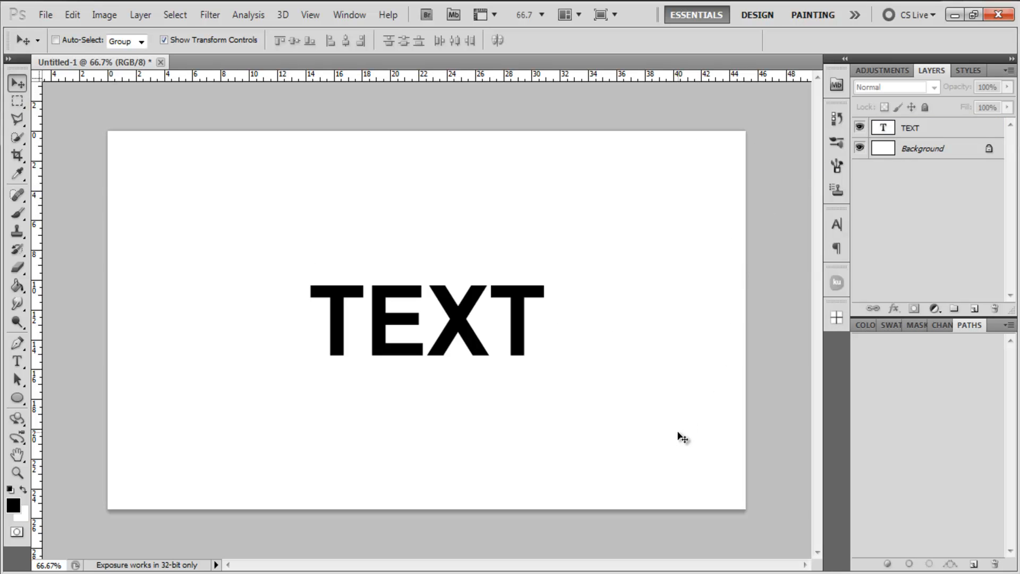